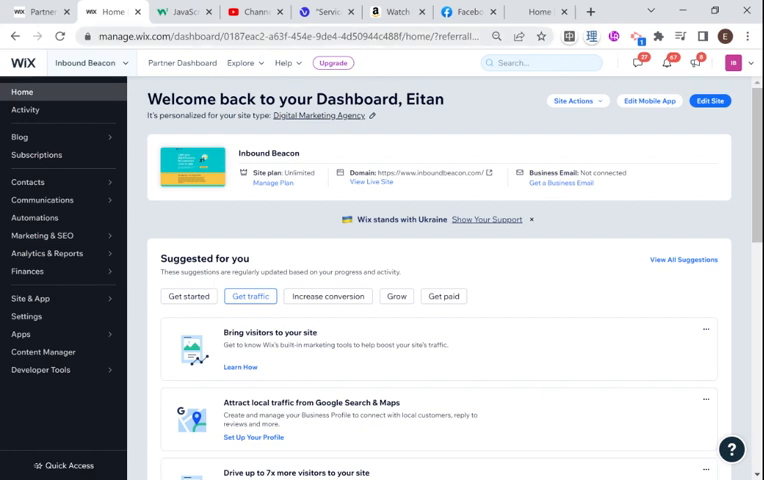
mouse_move(508, 37)
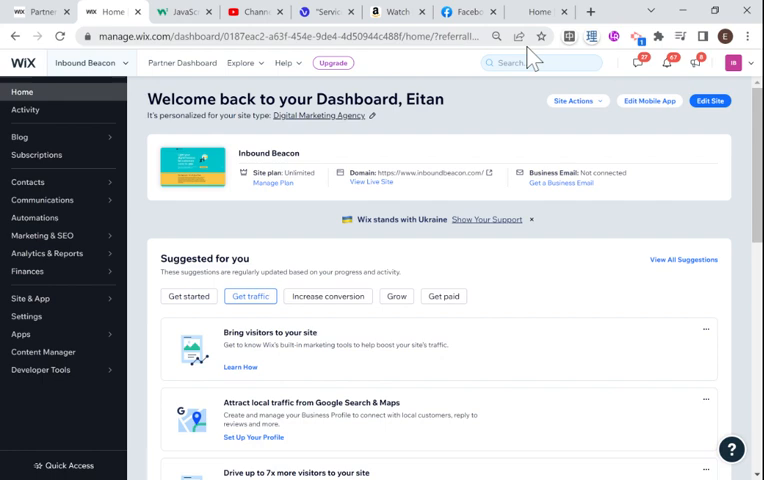
mouse_move(535, 52)
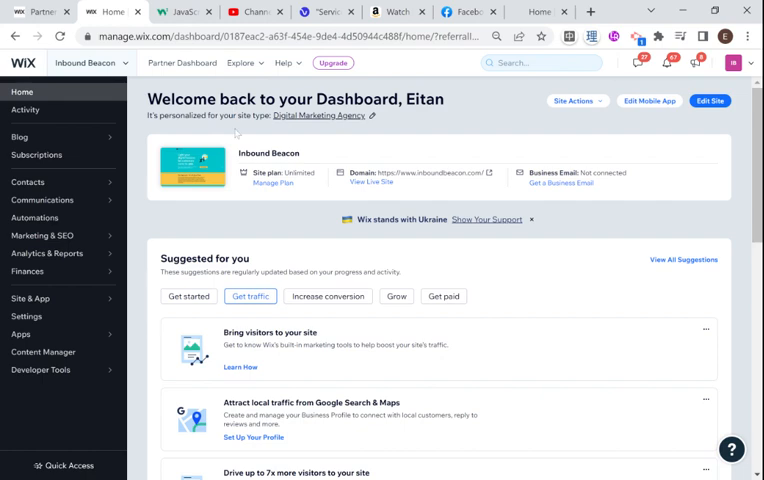
- Go to Settings in the sidebar and open Website settings for Inbound Beacon
click(26, 316)
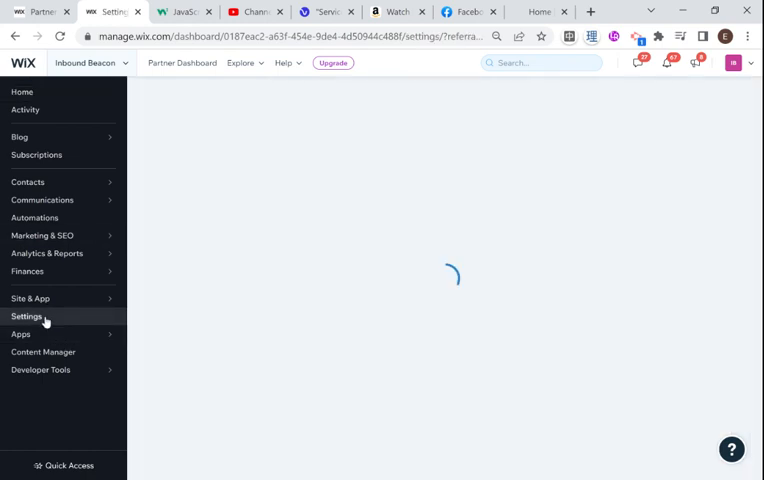
click(26, 316)
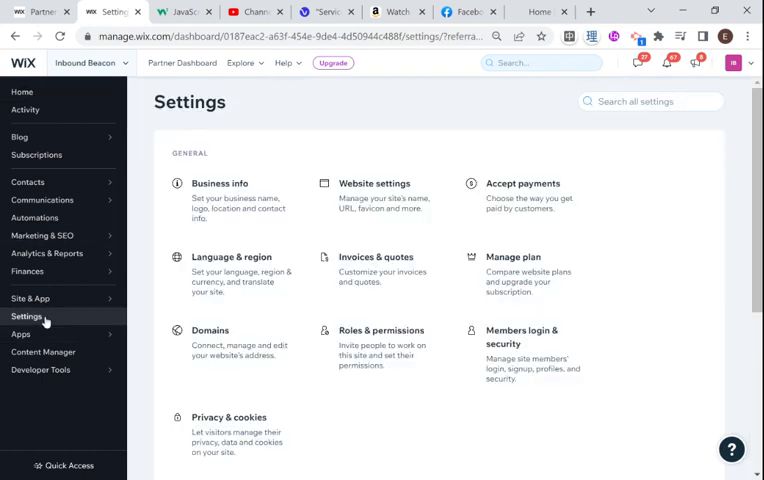
click(374, 183)
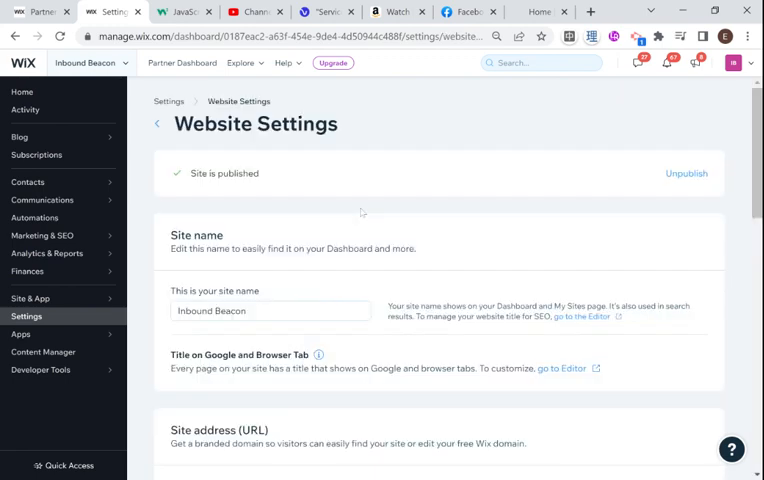
- Scroll down to the Favicon section to view the current favicon and its tab preview
scroll(down, 3)
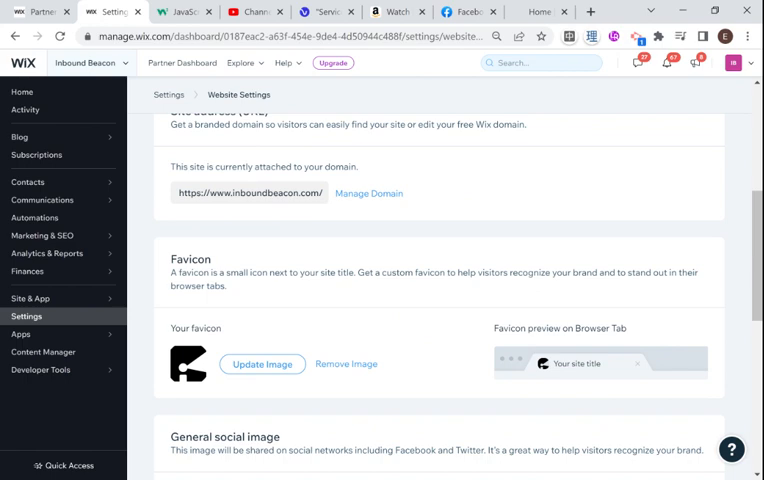
mouse_move(260, 364)
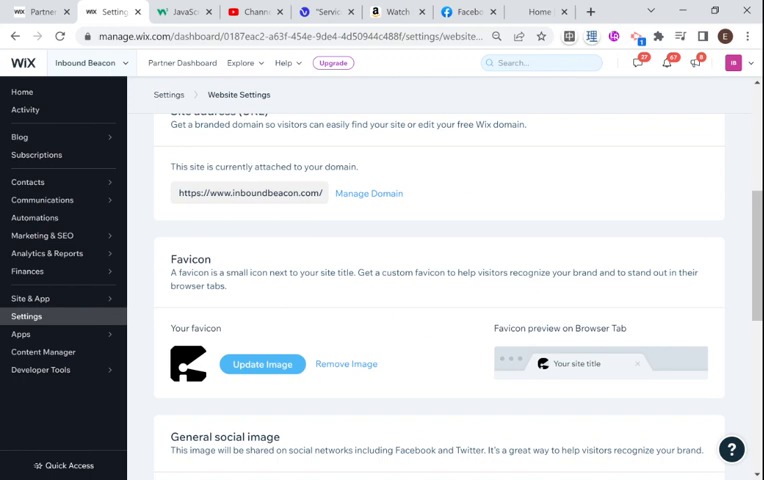
mouse_move(189, 364)
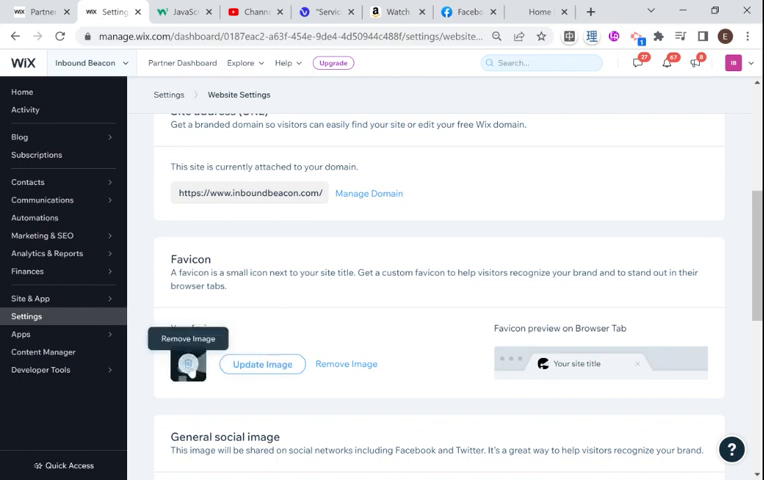
click(261, 363)
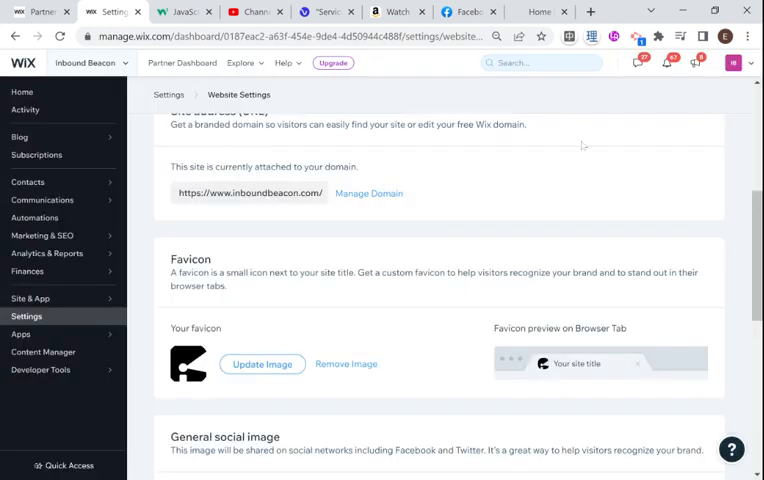
mouse_move(388, 310)
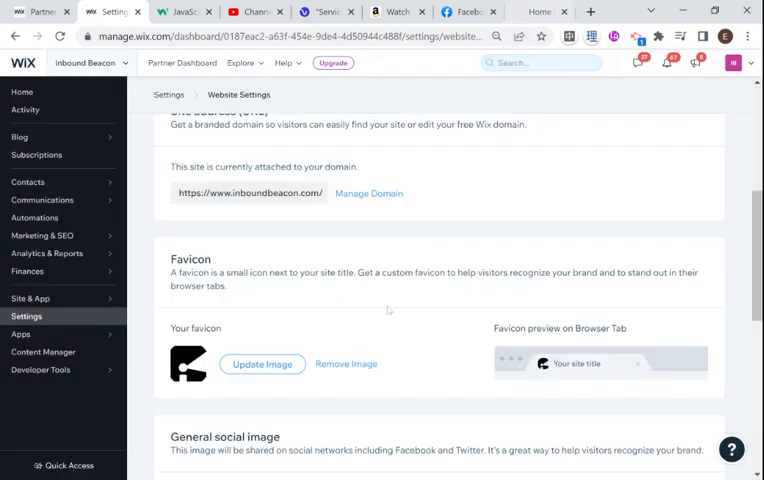